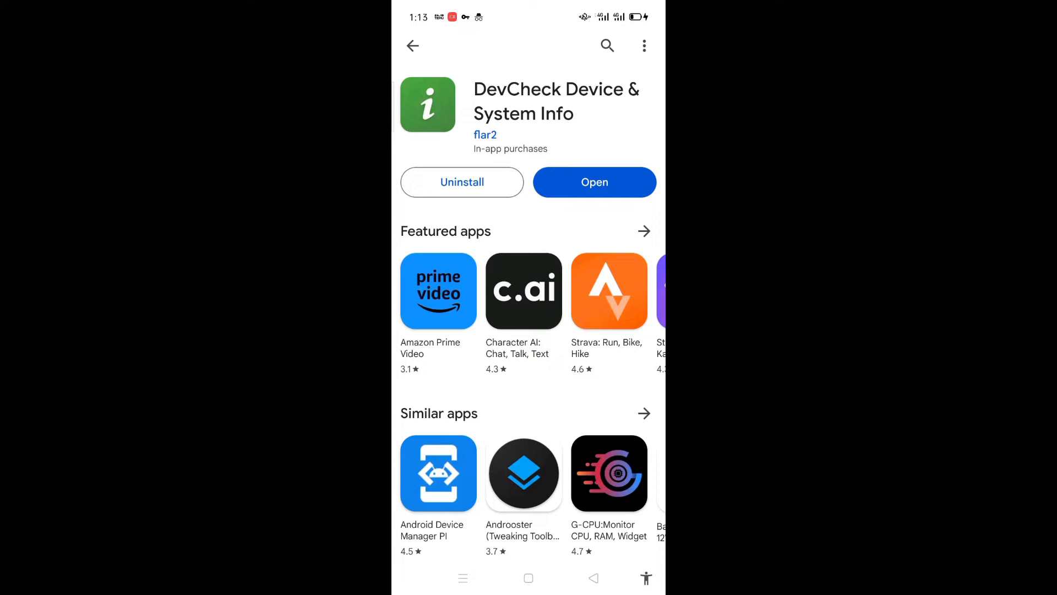
Step: Launch DevCheck Device & System Info from its Google Play Store page
left_click(594, 182)
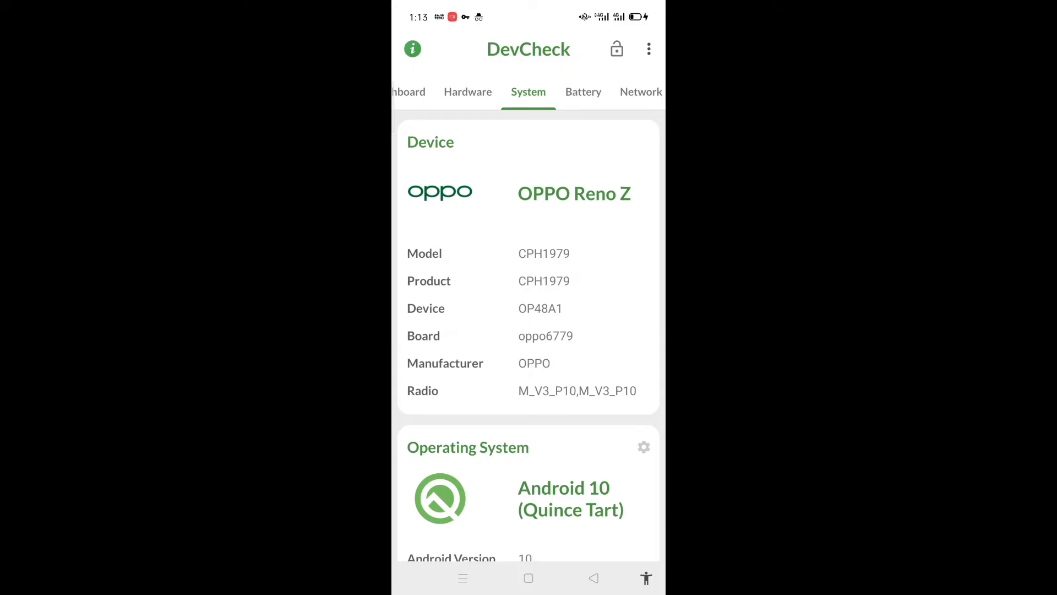
Step: Scroll down through the System tab to review the OPPO Reno Z's details
scroll("down", 3)
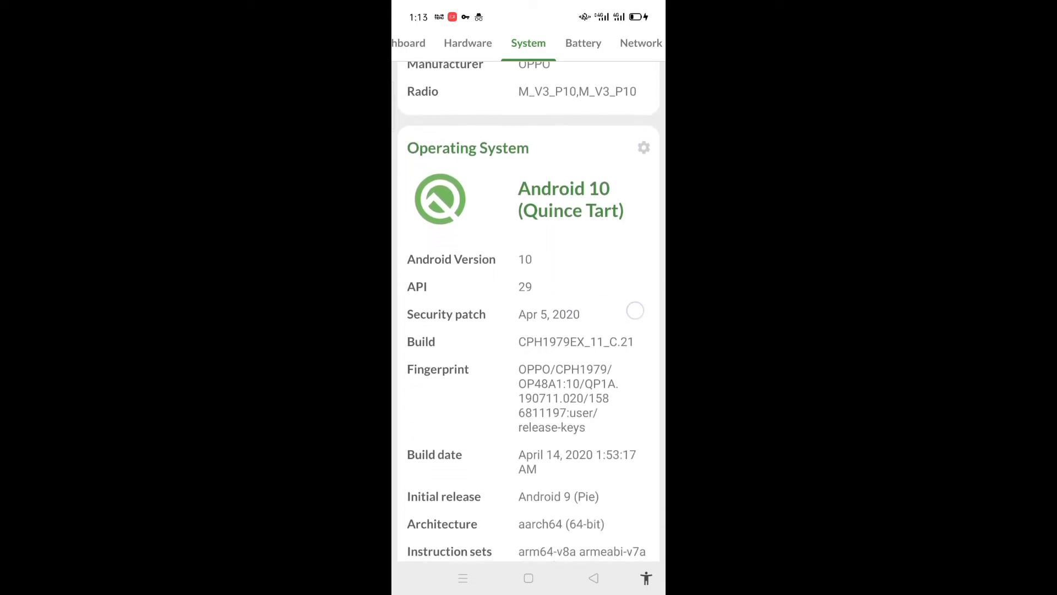
scroll("down", 3)
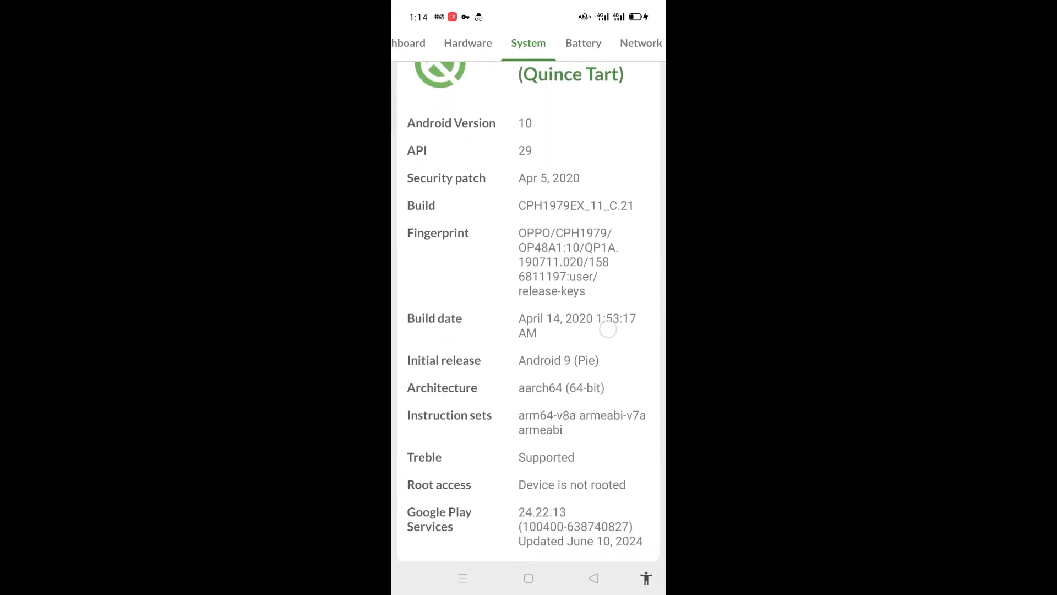
scroll("down", 3)
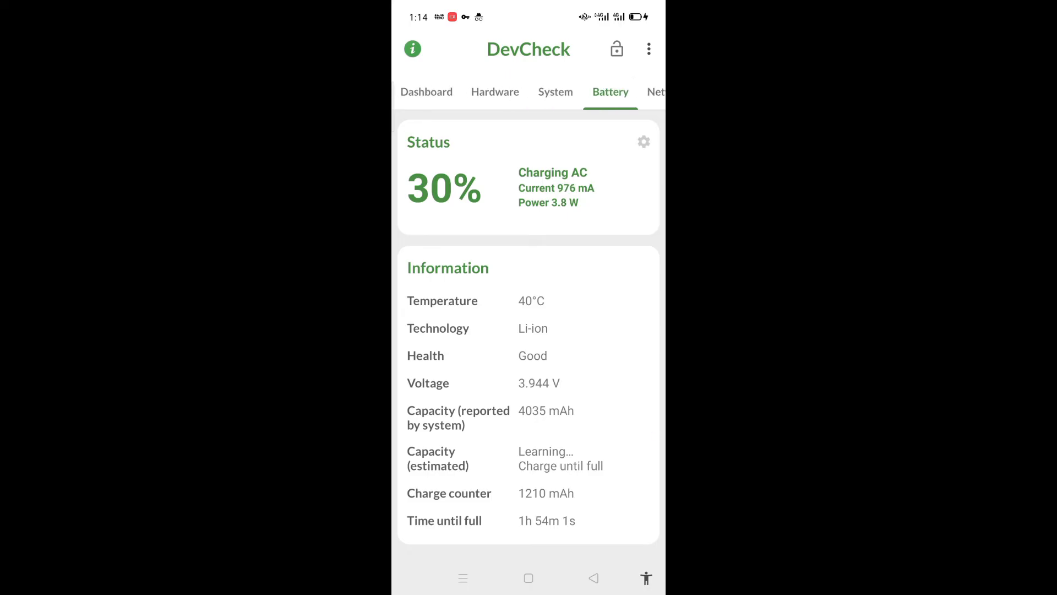
Step: View the Dashboard battery card, dismiss its popup, and return to the home screen
left_click(426, 92)
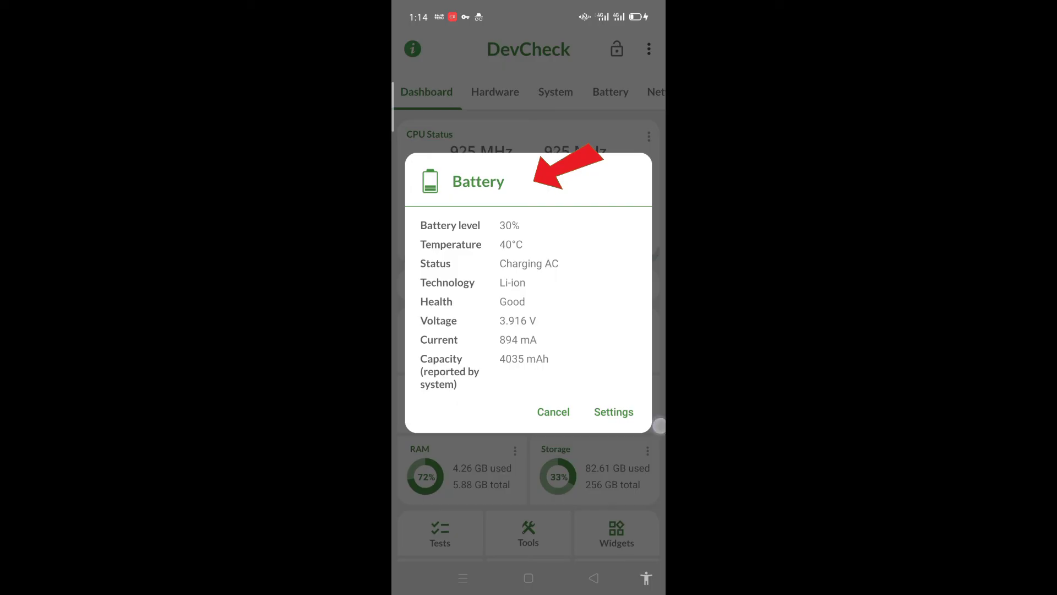
left_click(553, 412)
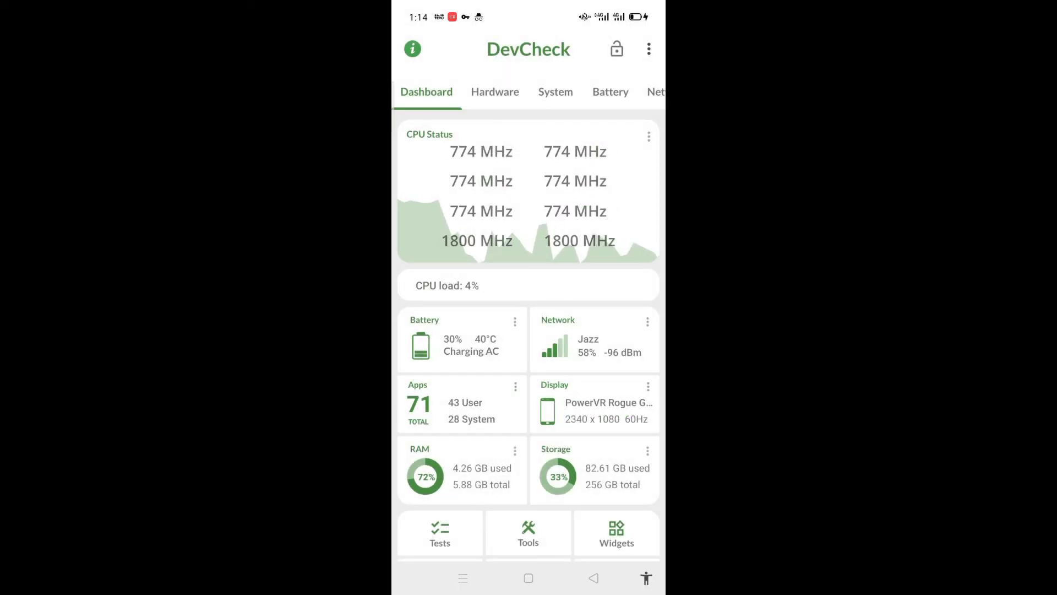
left_click(528, 578)
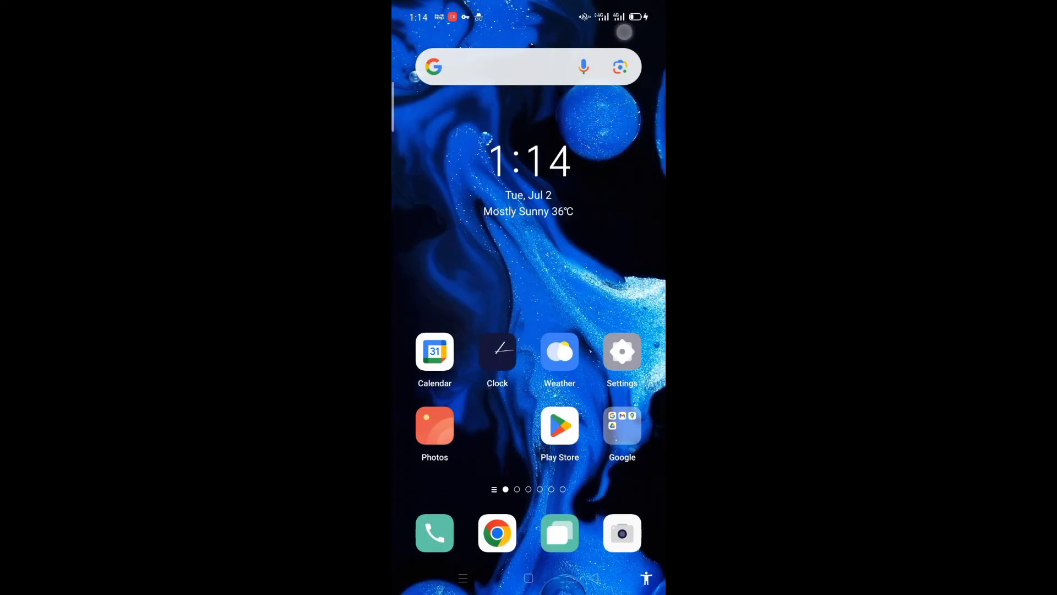